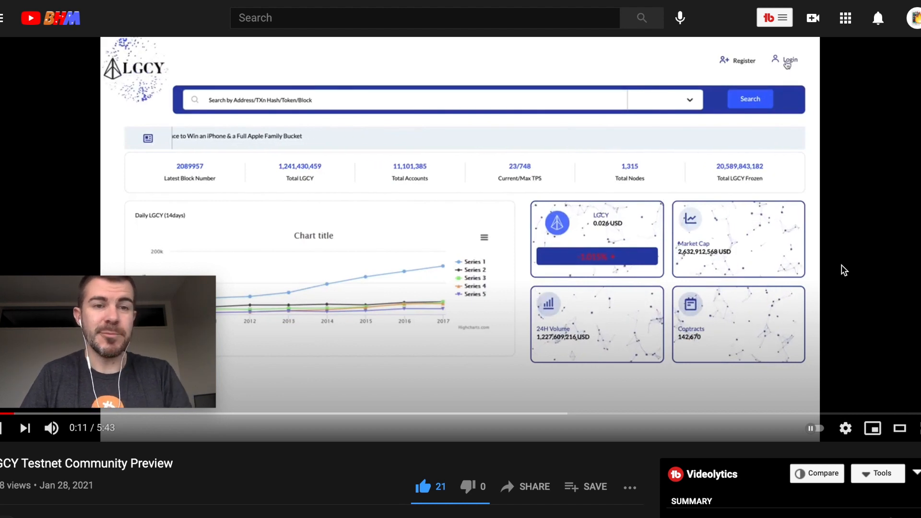
- Play the preview through the presenter signing in as 'testlgcy1' to the wallet Asset page (~1029 LGCY)
{"action": "left_click", "coordinate": [789, 59]}
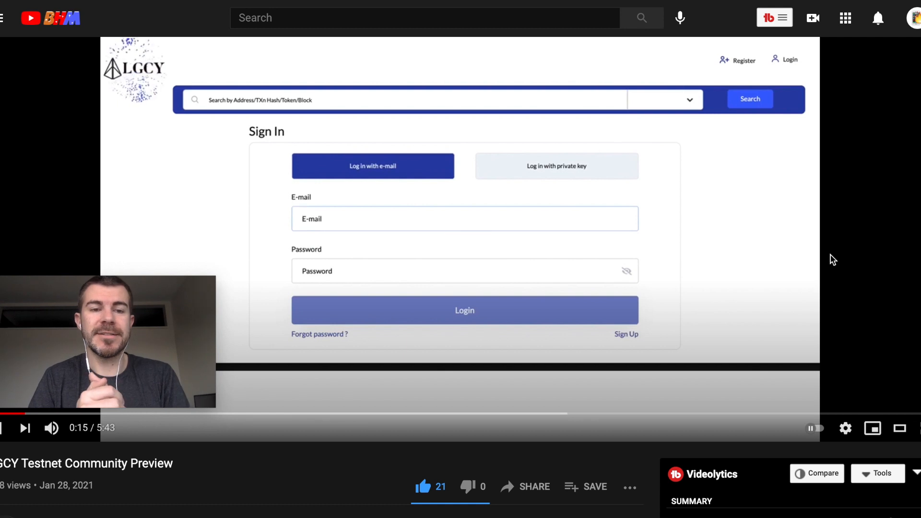
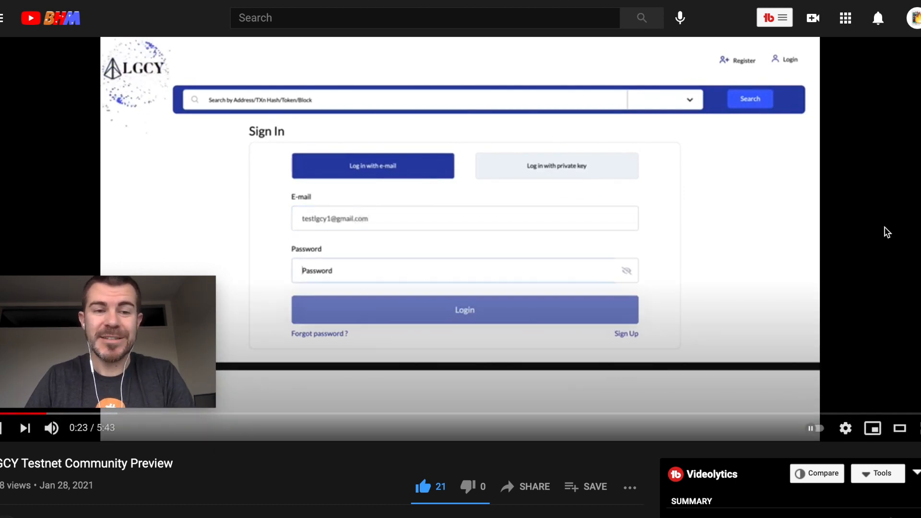
{"action": "type", "text": "password"}
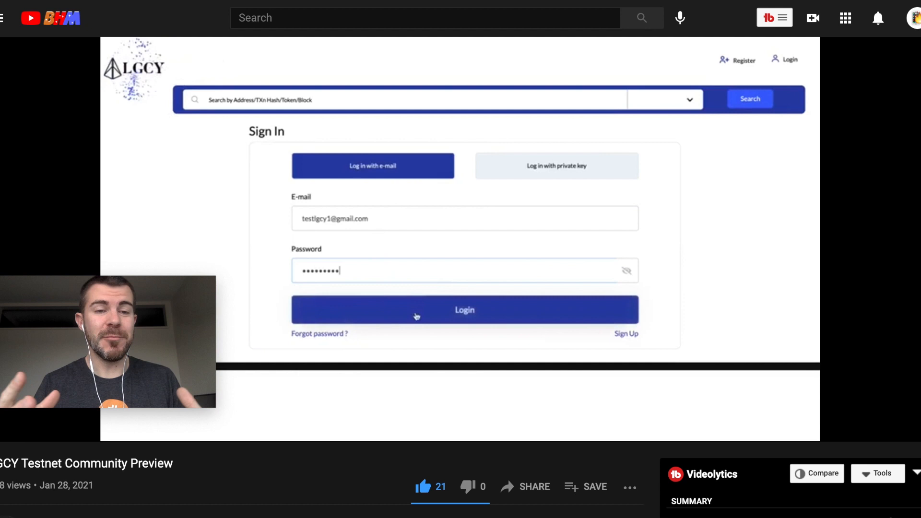
{"action": "left_click", "coordinate": [464, 310]}
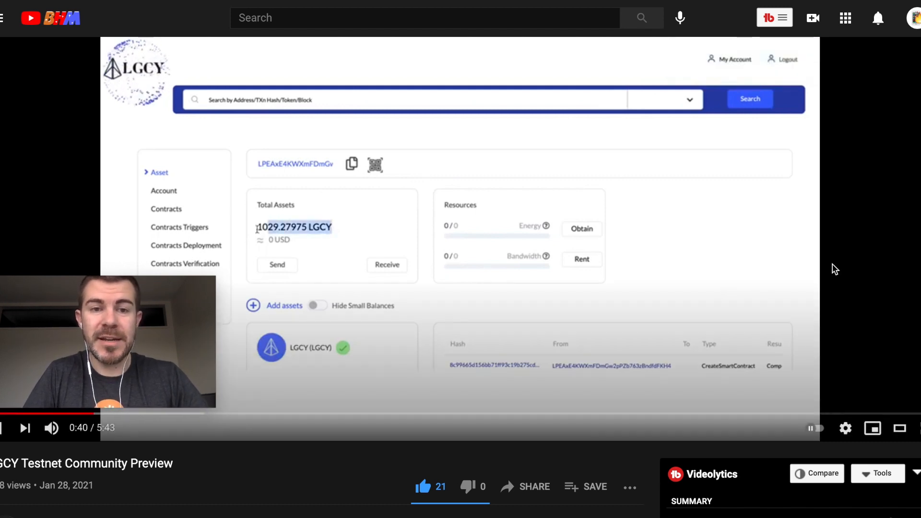
- Skip past the Amount Transfer Form to 1:44 where the token contract has compiled
{"action": "left_click", "coordinate": [276, 265]}
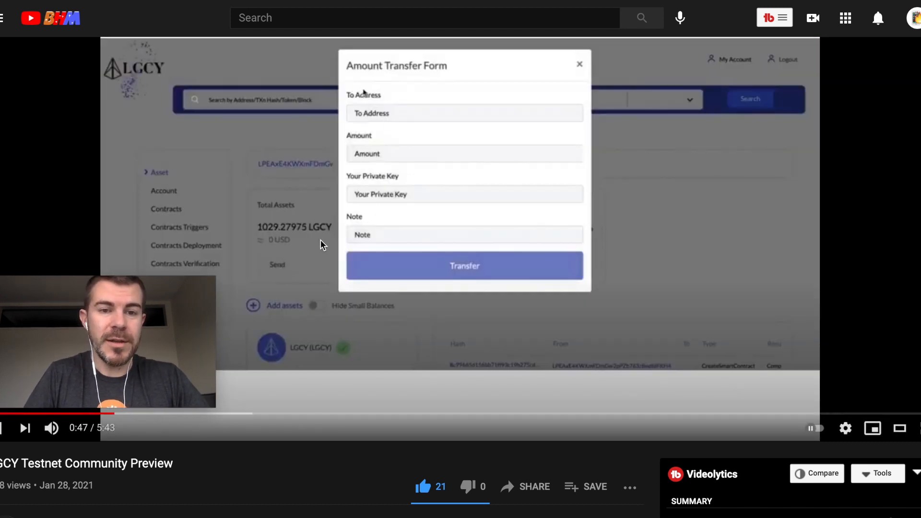
{"action": "mouse_move", "coordinate": [331, 294]}
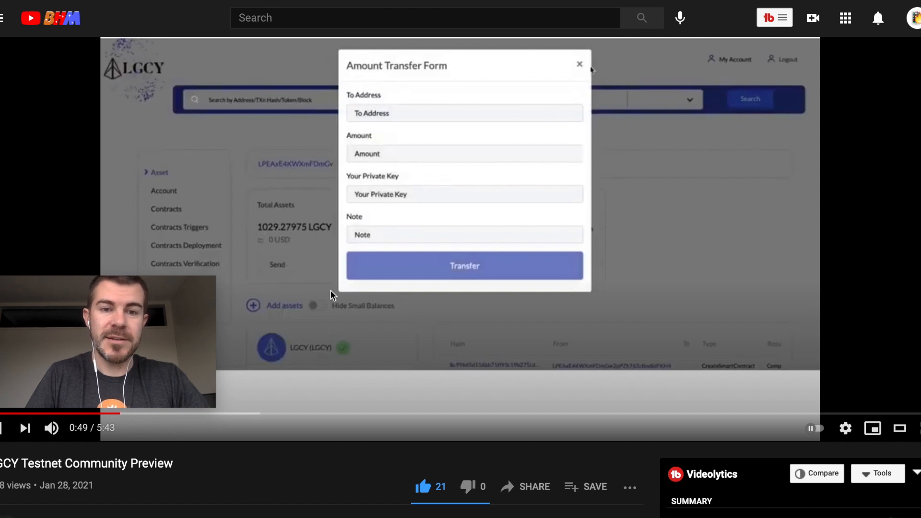
{"action": "left_click", "coordinate": [578, 64]}
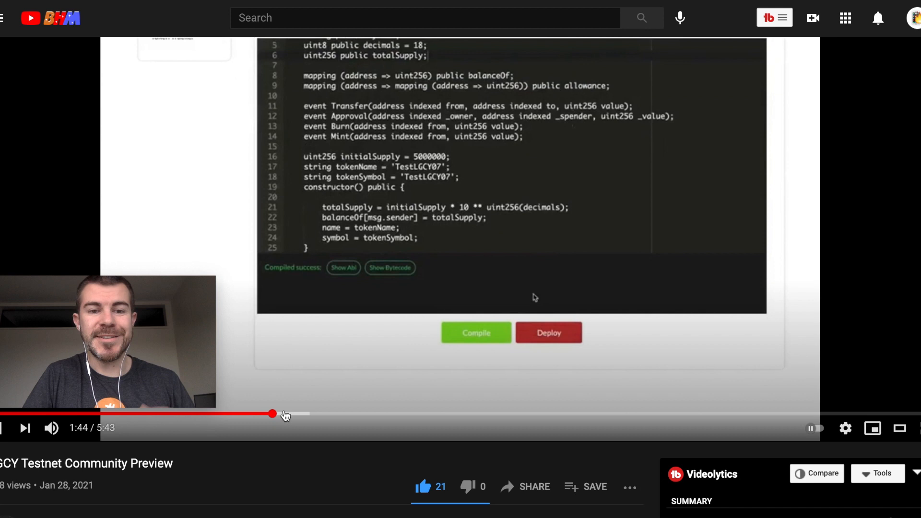
- Scrub forward through deployment and the token form to the recorded-token list at 3:57
{"action": "left_click_drag", "start_coordinate": [270, 413], "coordinate": [303, 413]}
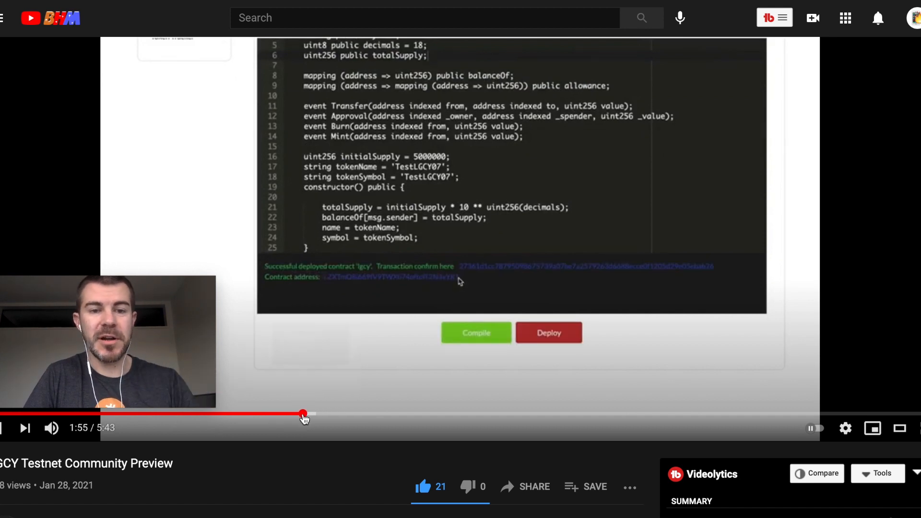
{"action": "left_click_drag", "start_coordinate": [303, 414], "coordinate": [335, 414]}
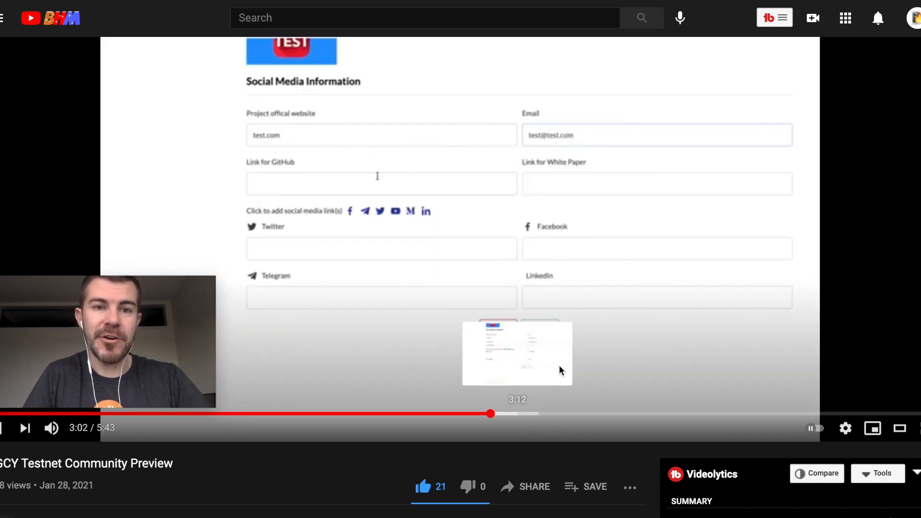
{"action": "type", "text": "gith"}
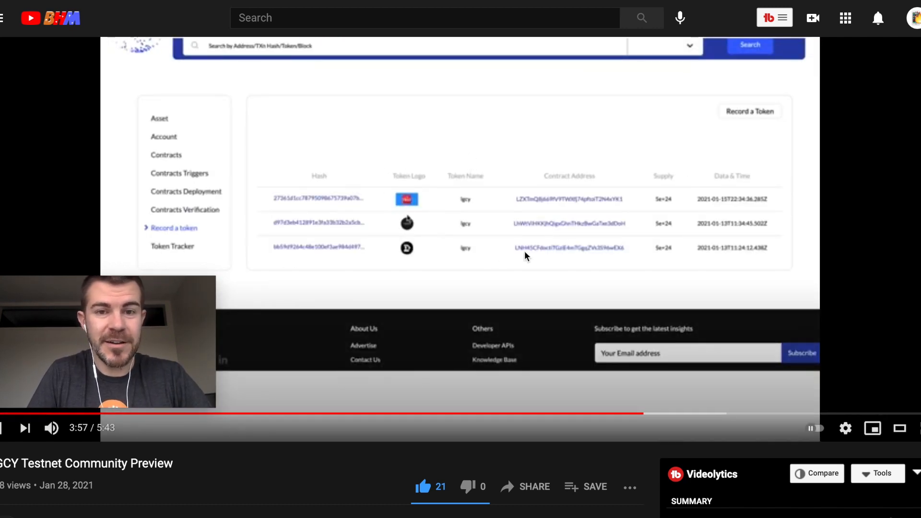
- Jump near the end past the ten-contract token list to the confirmed Transaction Details at 5:05
{"action": "left_click", "coordinate": [179, 172]}
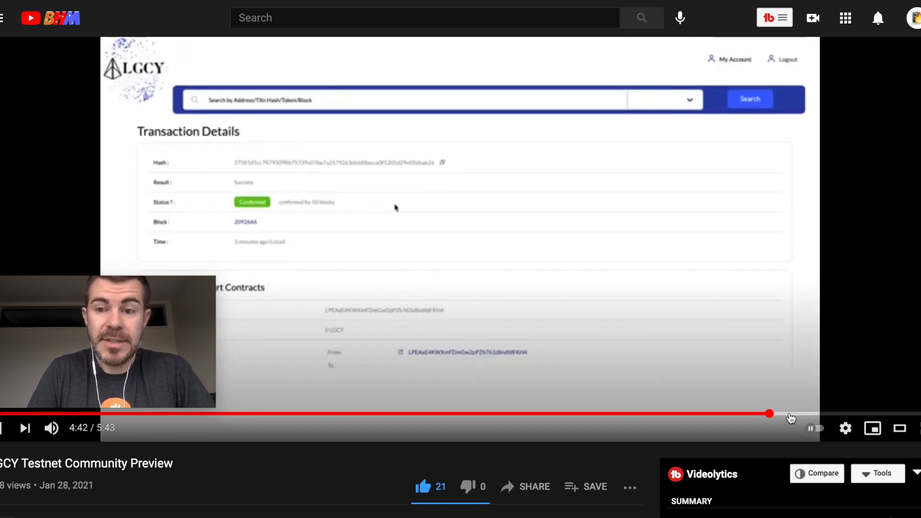
{"action": "left_click_drag", "start_coordinate": [769, 414], "coordinate": [794, 413]}
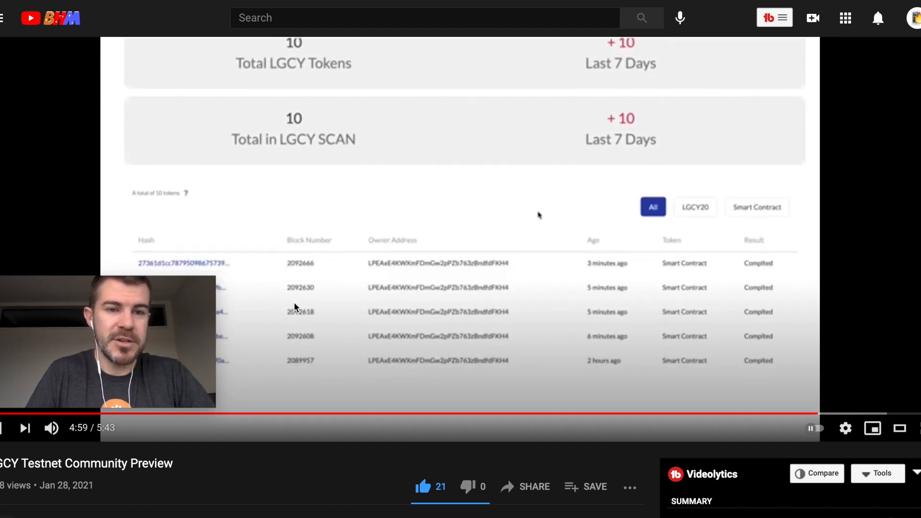
{"action": "left_click", "coordinate": [199, 263]}
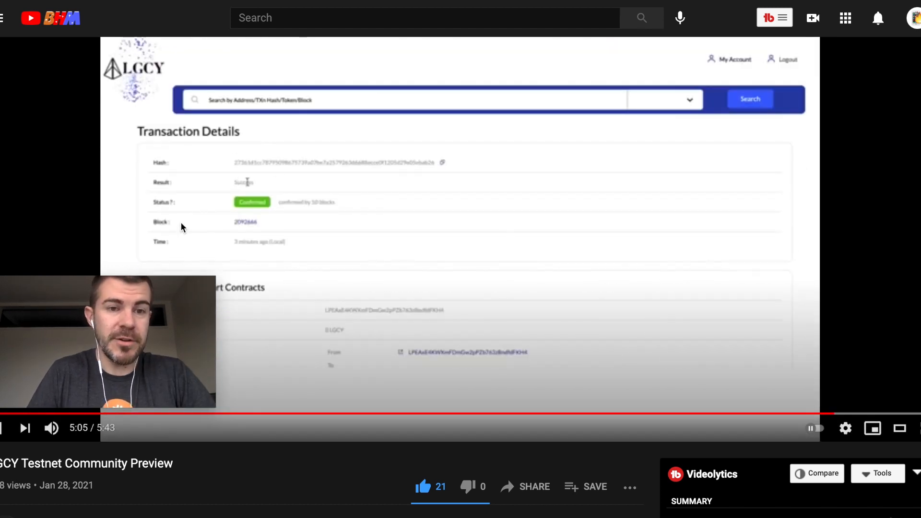